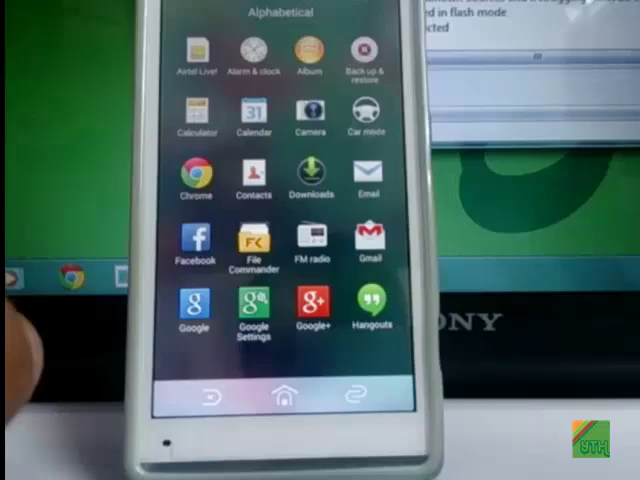
{"action": "scroll", "scroll_direction": "left", "scroll_amount": 3}
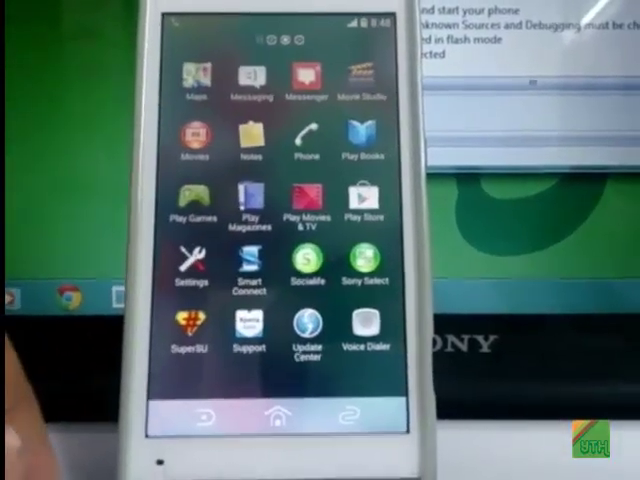